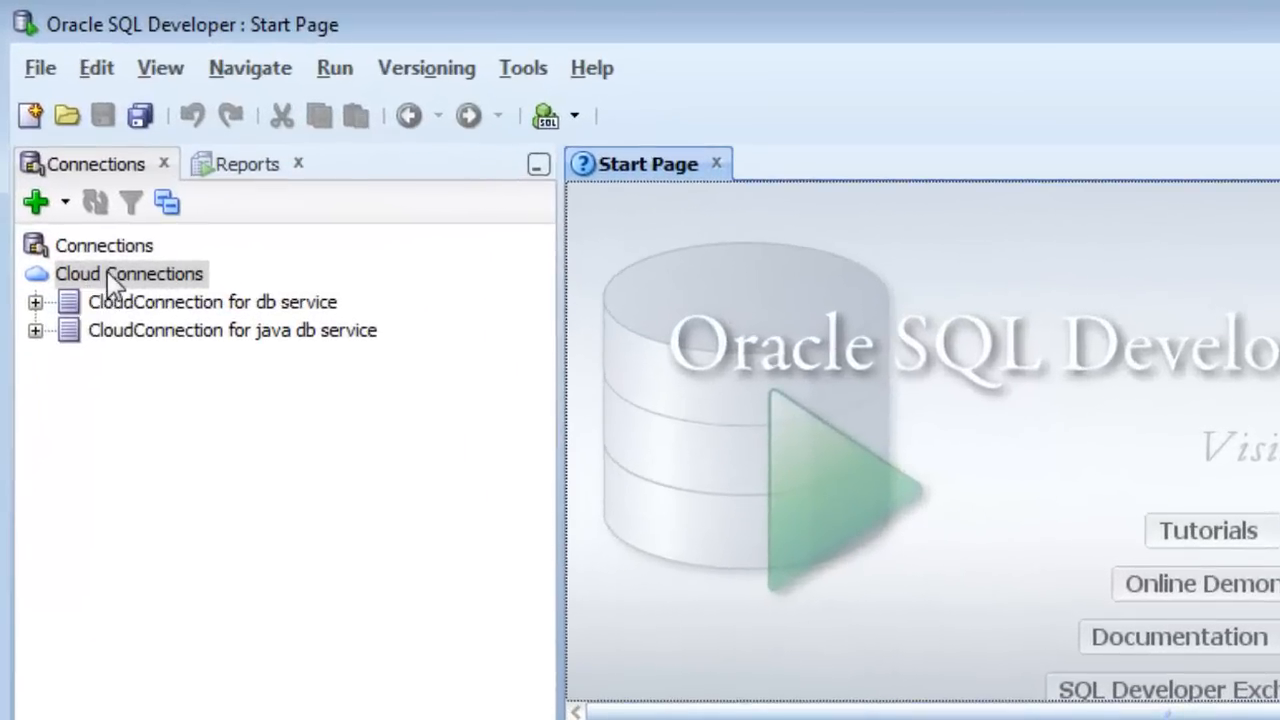
- Open an empty New Cloud Connection dialog from the Cloud Connections node's context menu
right_click(130, 273)
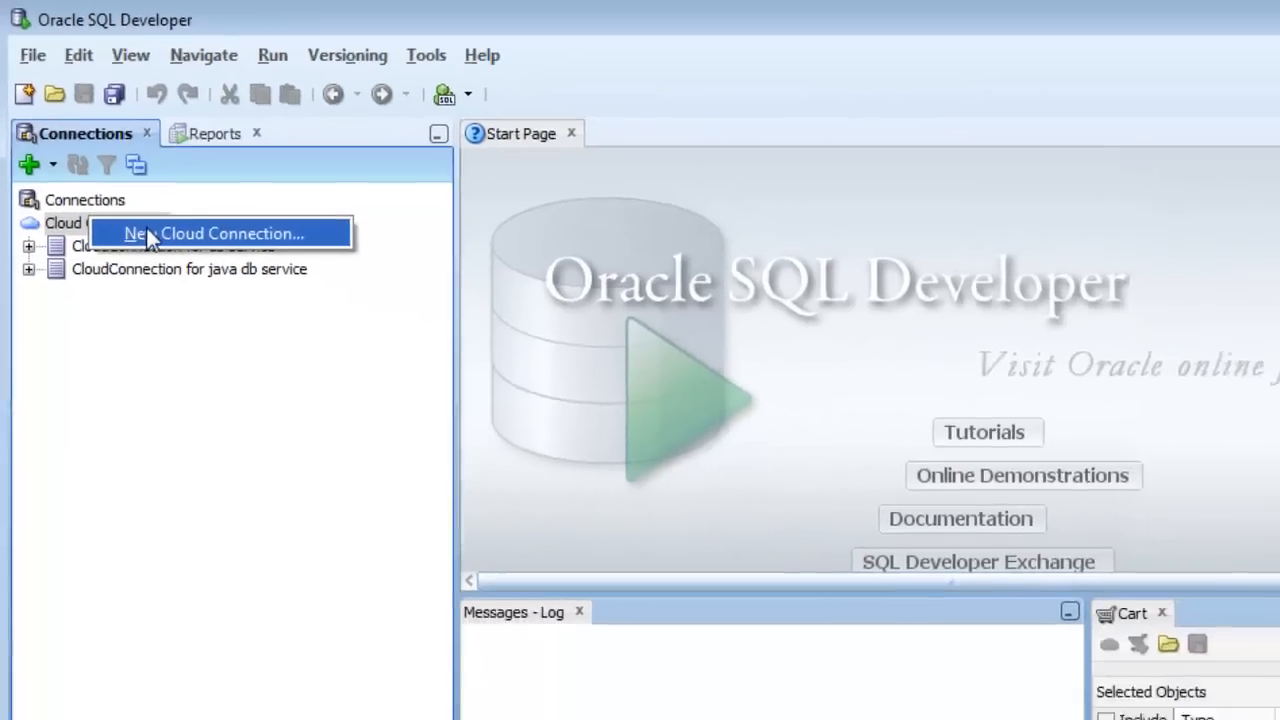
left_click(211, 233)
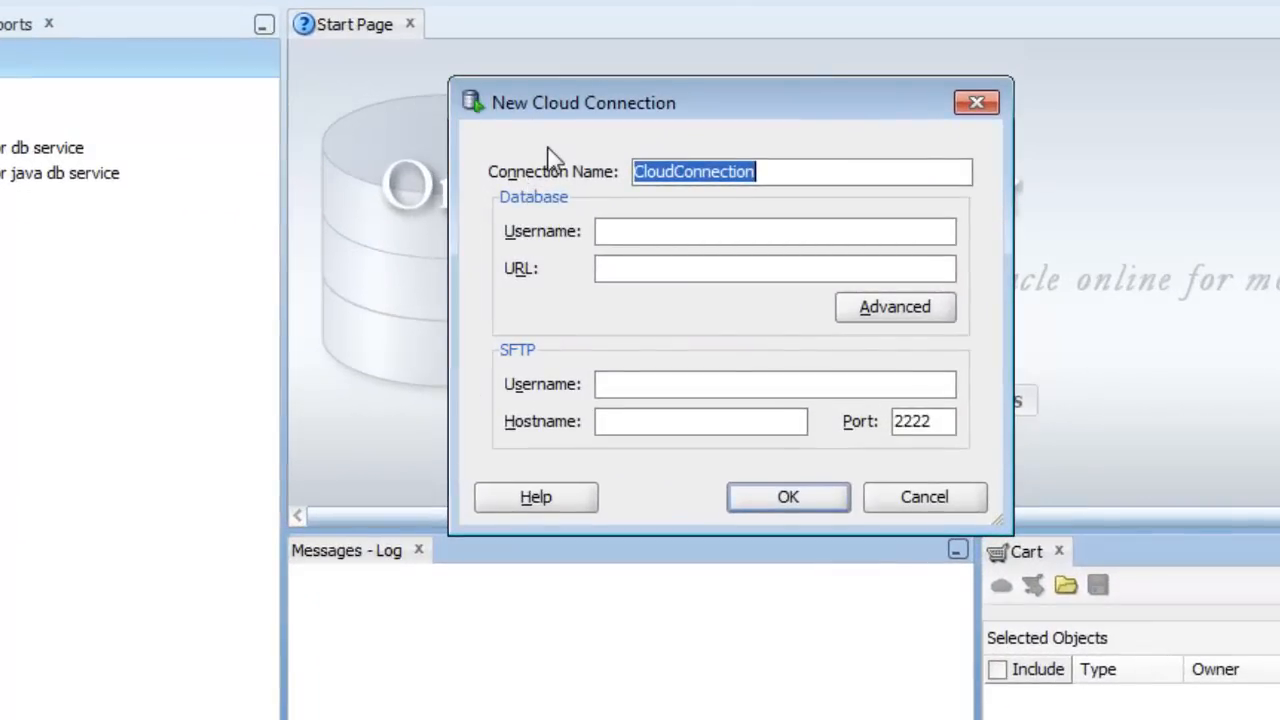
mouse_move(555, 180)
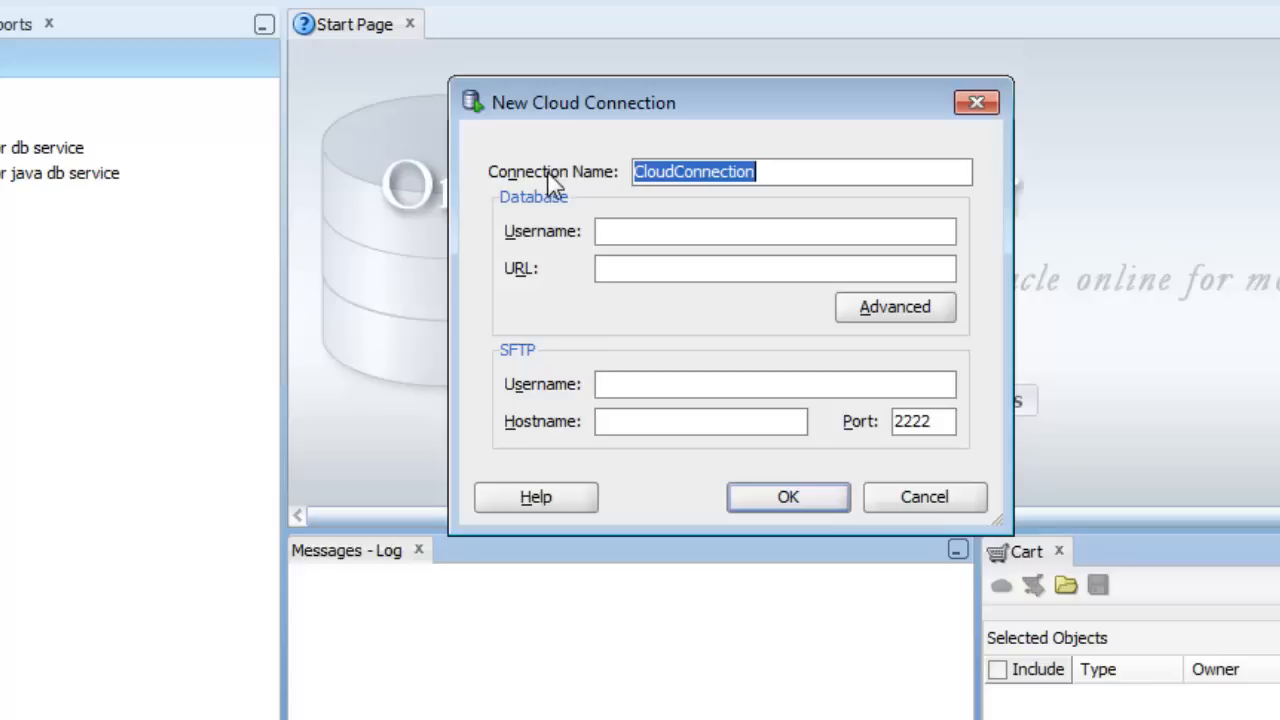
mouse_move(572, 145)
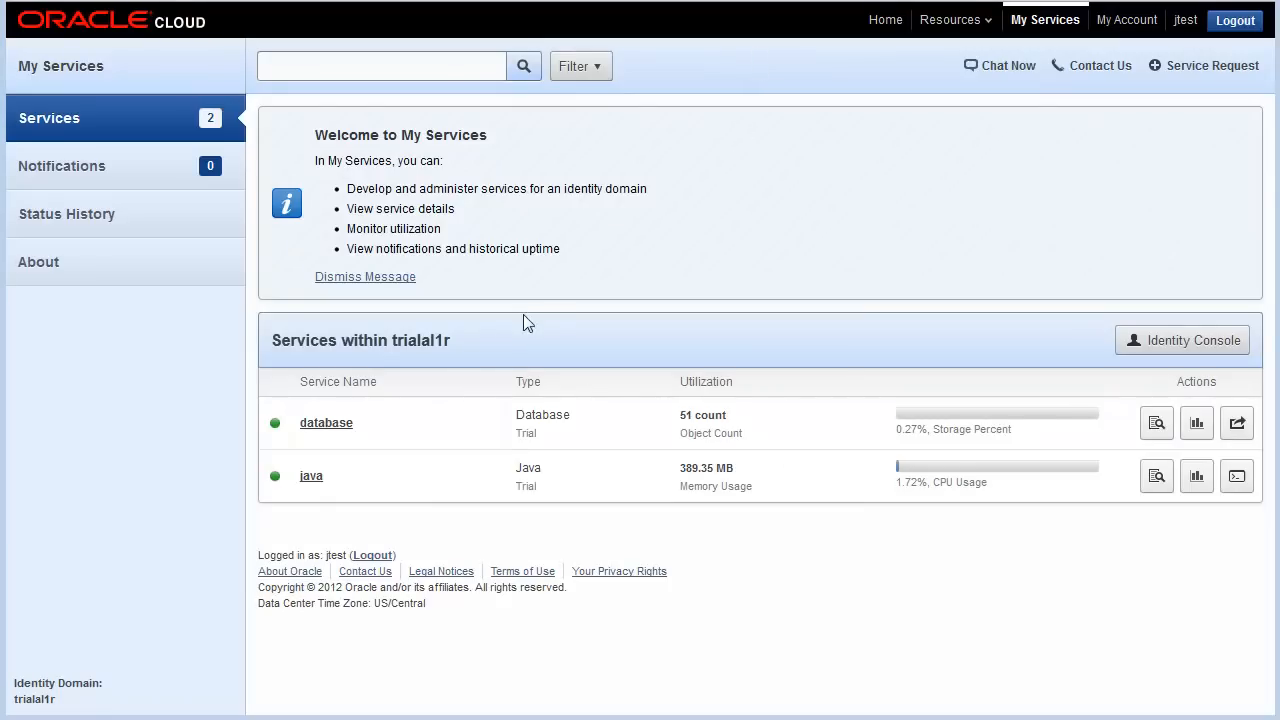
mouse_move(326, 422)
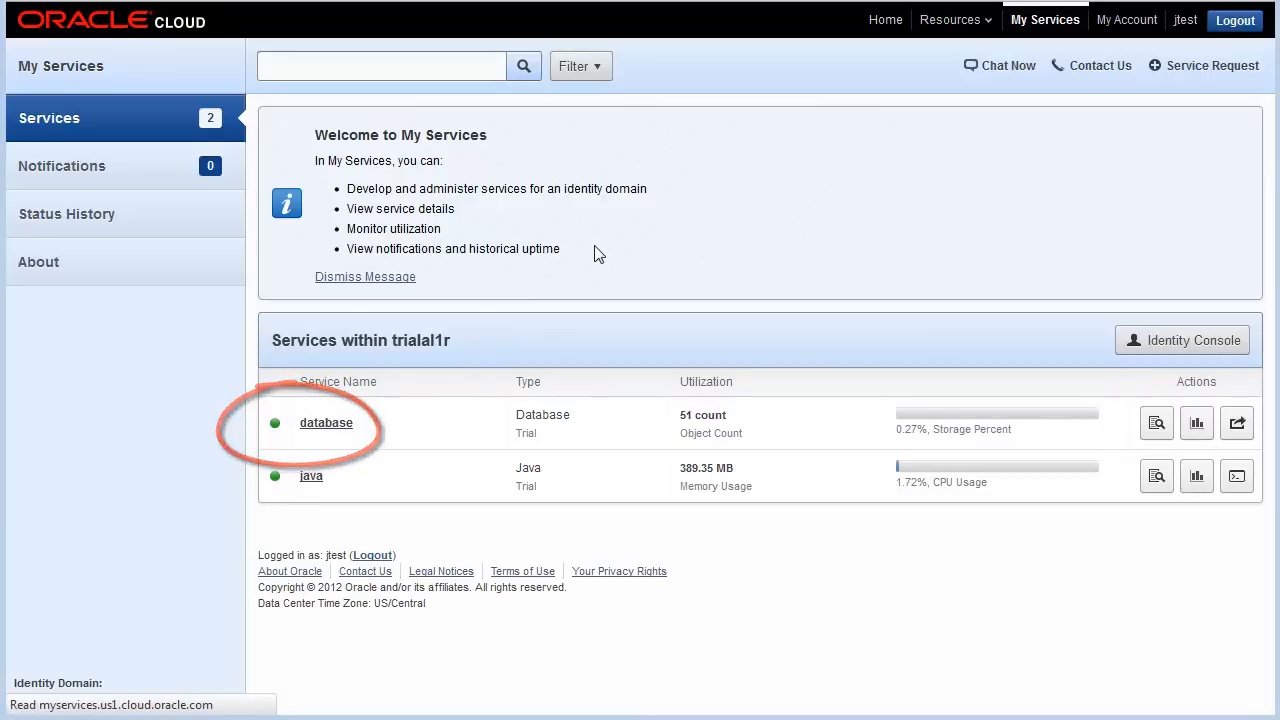
- Open the database service's Overview to view its host URL and SFTP details
left_click(326, 422)
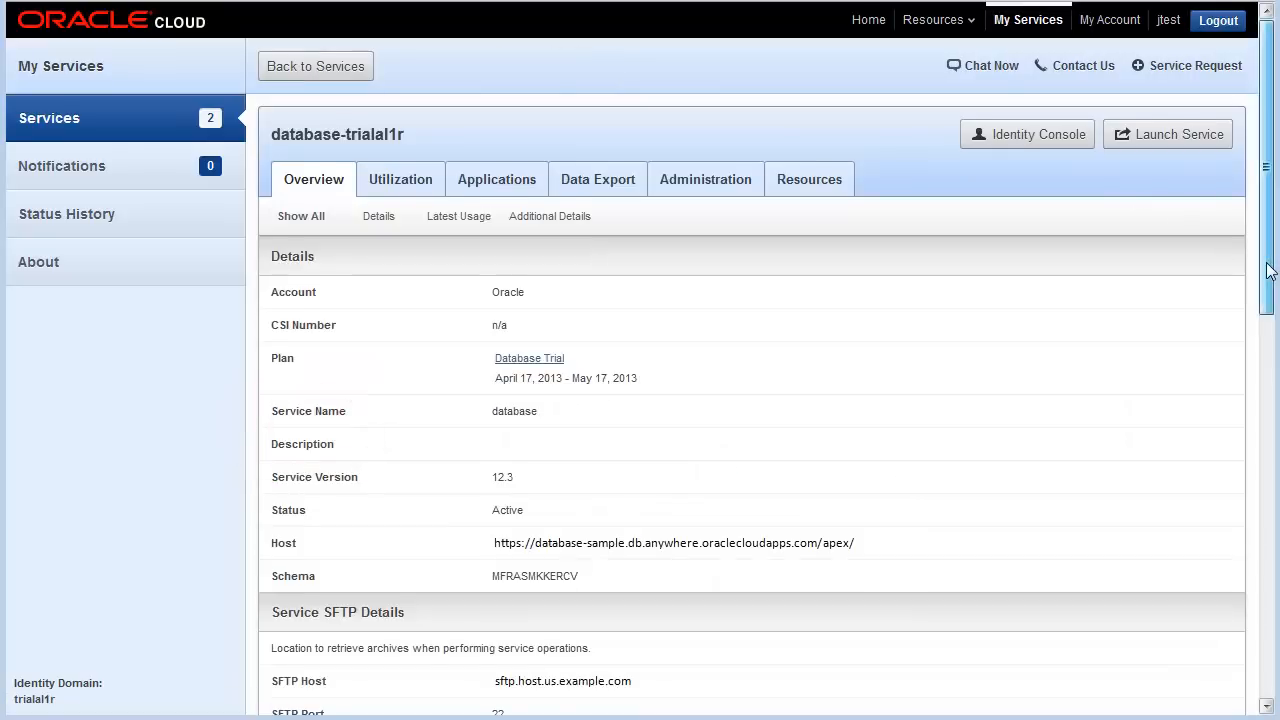
scroll("down", 3)
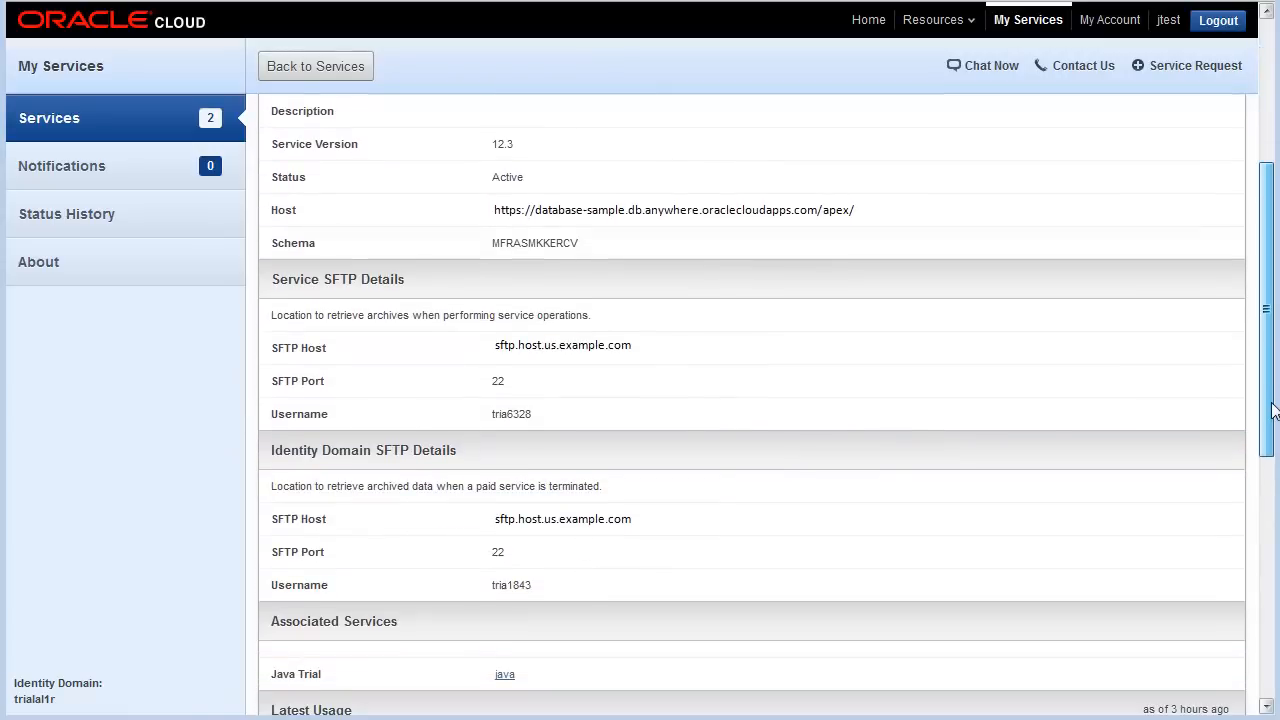
scroll("up", 3)
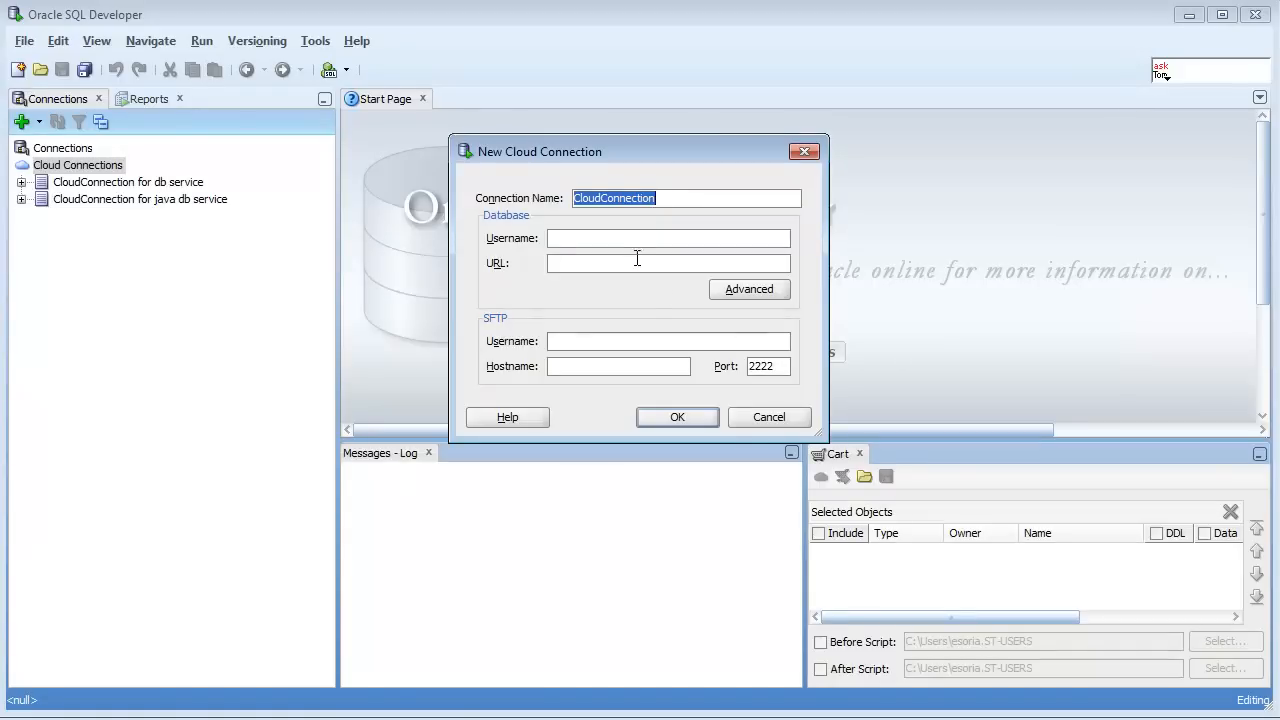
- Enter 'jtest' as the Database Username of the new cloud connection
left_click(668, 238)
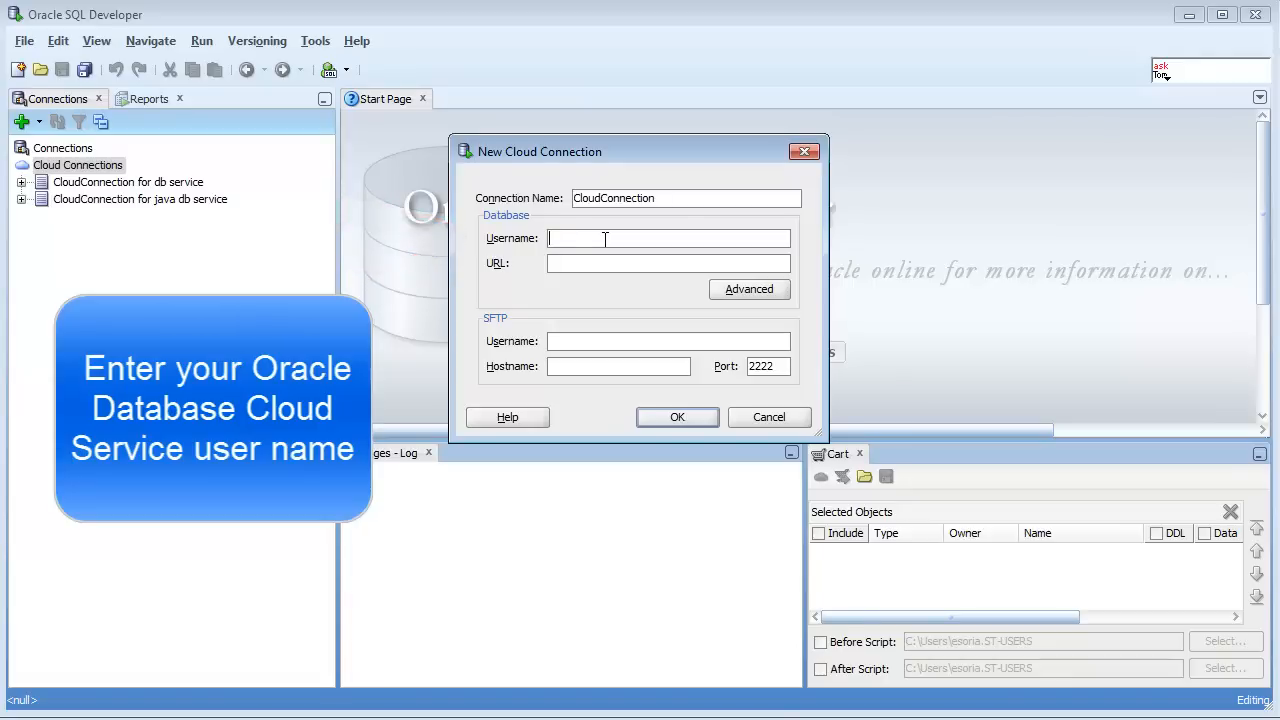
type("jtest")
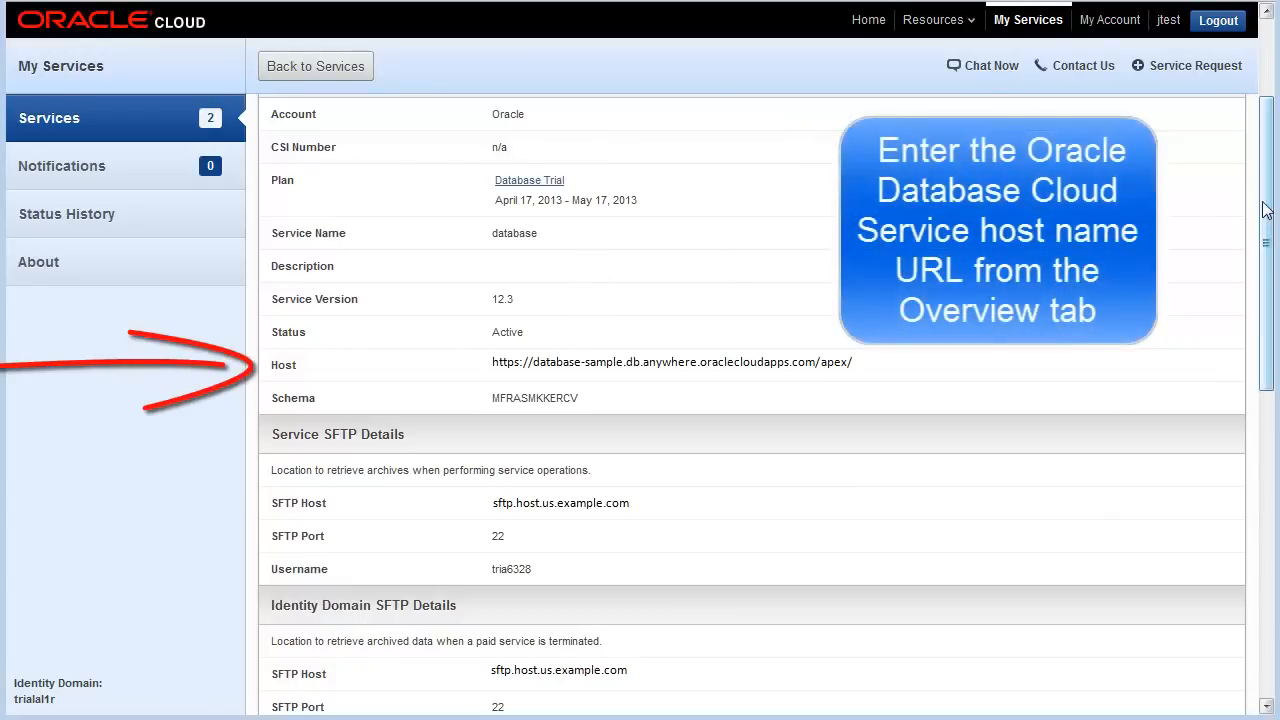
- Find Service SFTP Details and select the SFTP Username value for copying
scroll("up", 3)
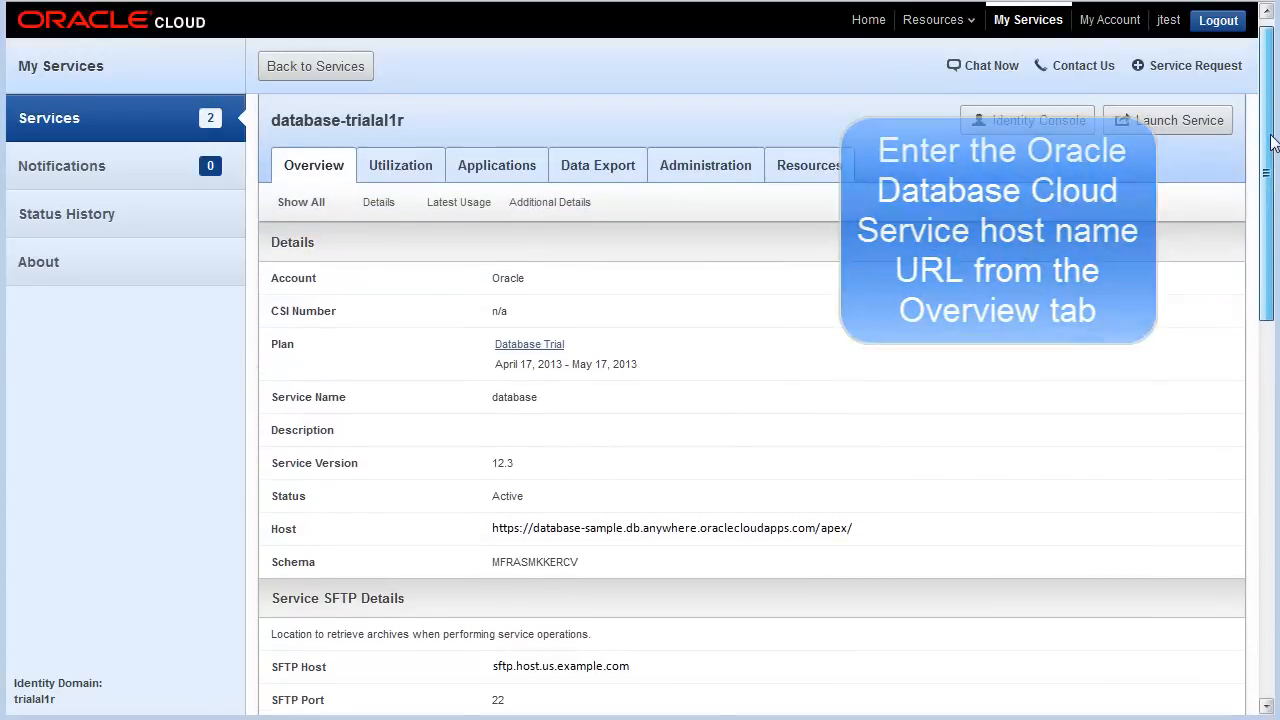
scroll("down", 3)
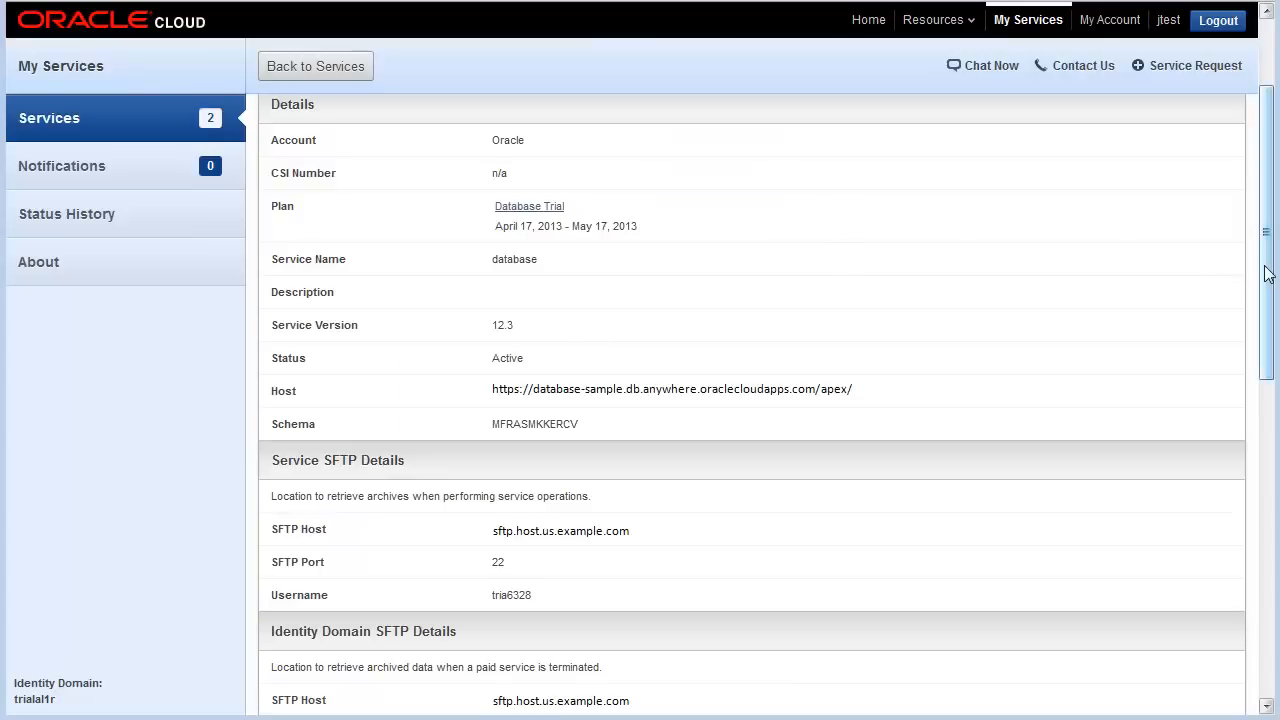
scroll("down", 3)
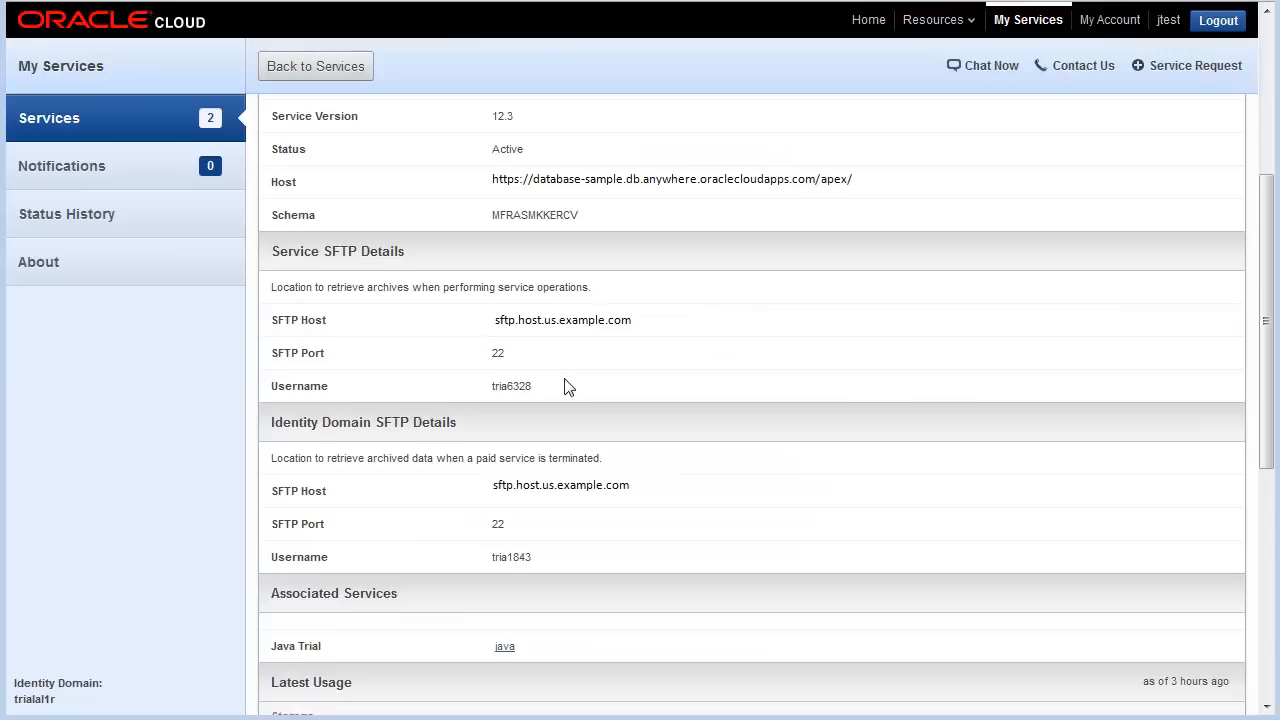
double_click(511, 386)
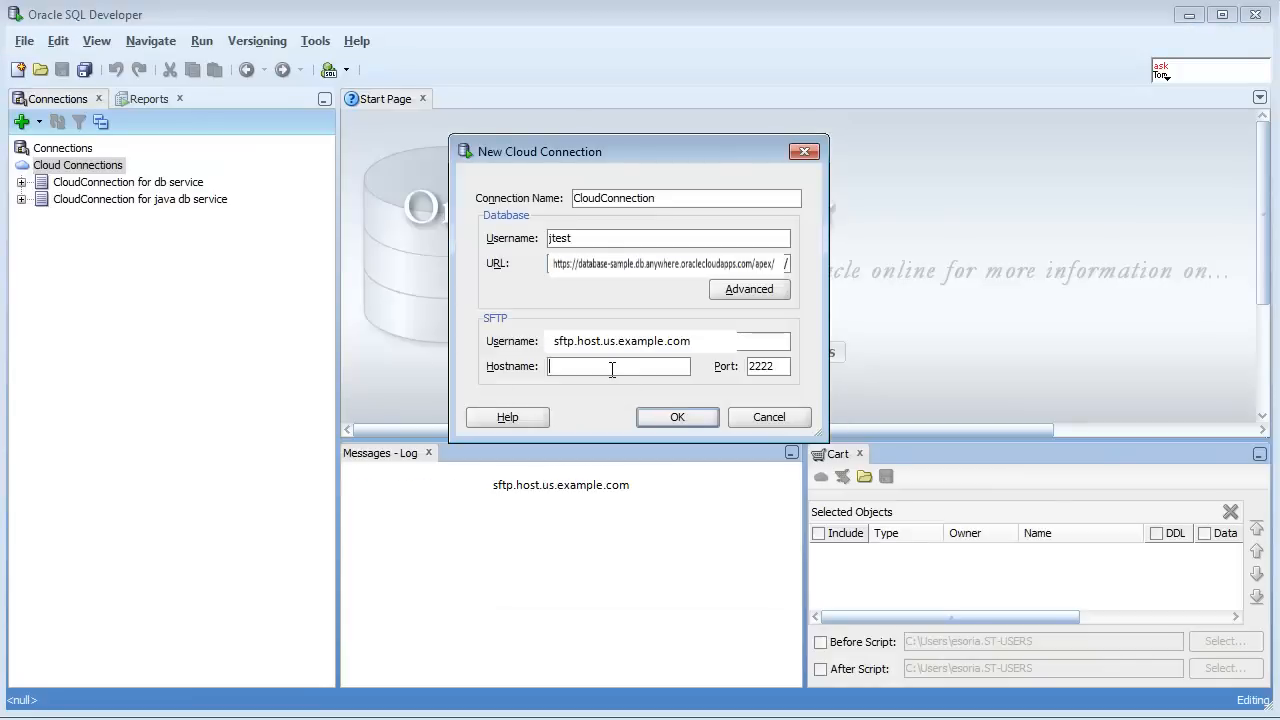
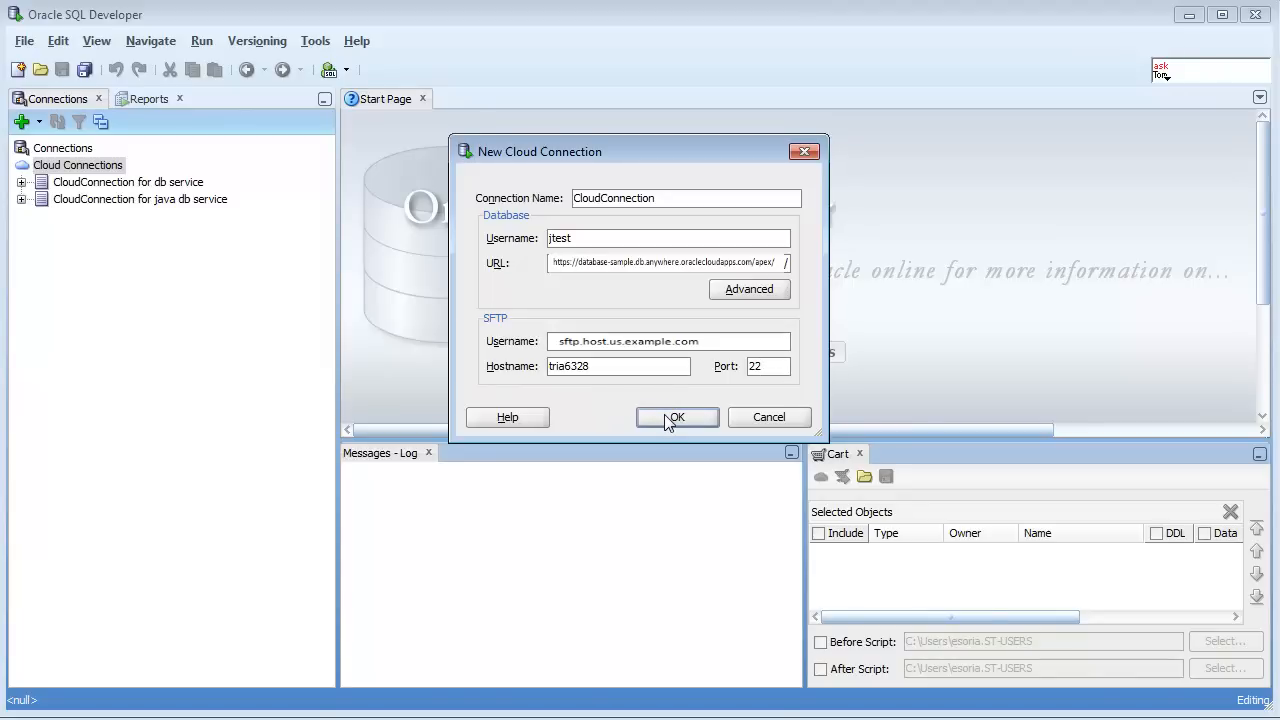
left_click(677, 417)
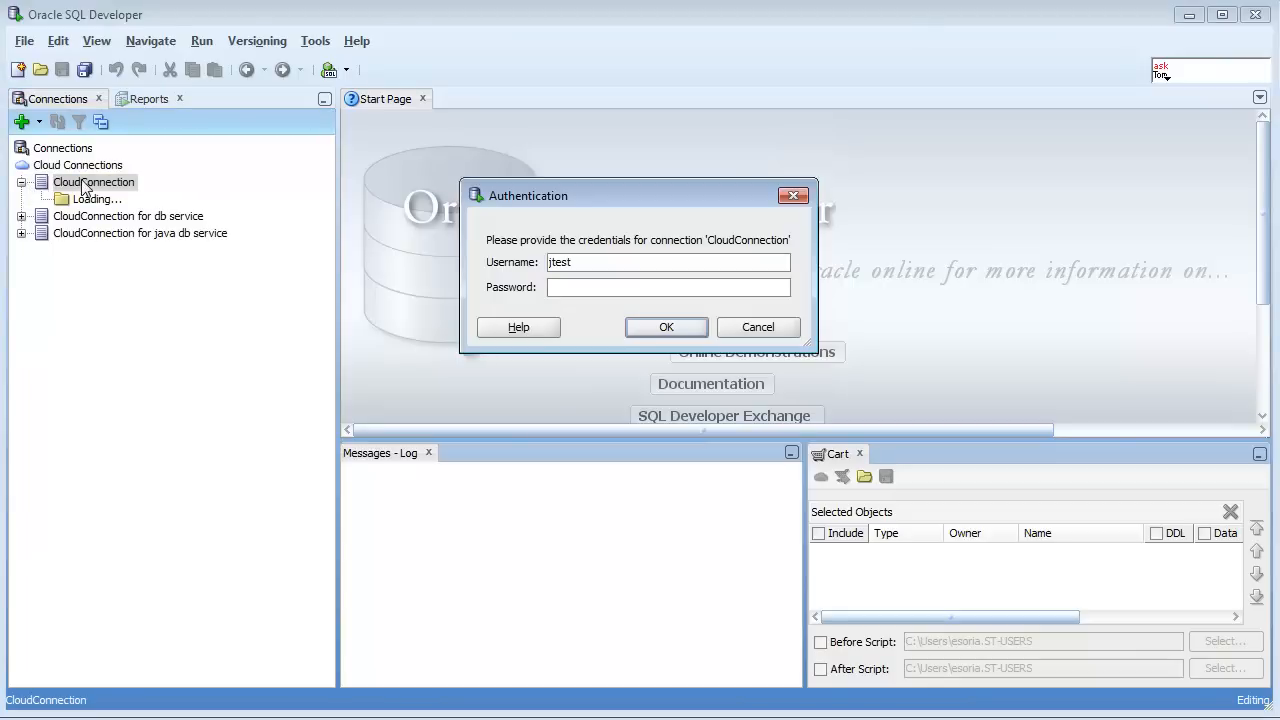
mouse_move(24, 166)
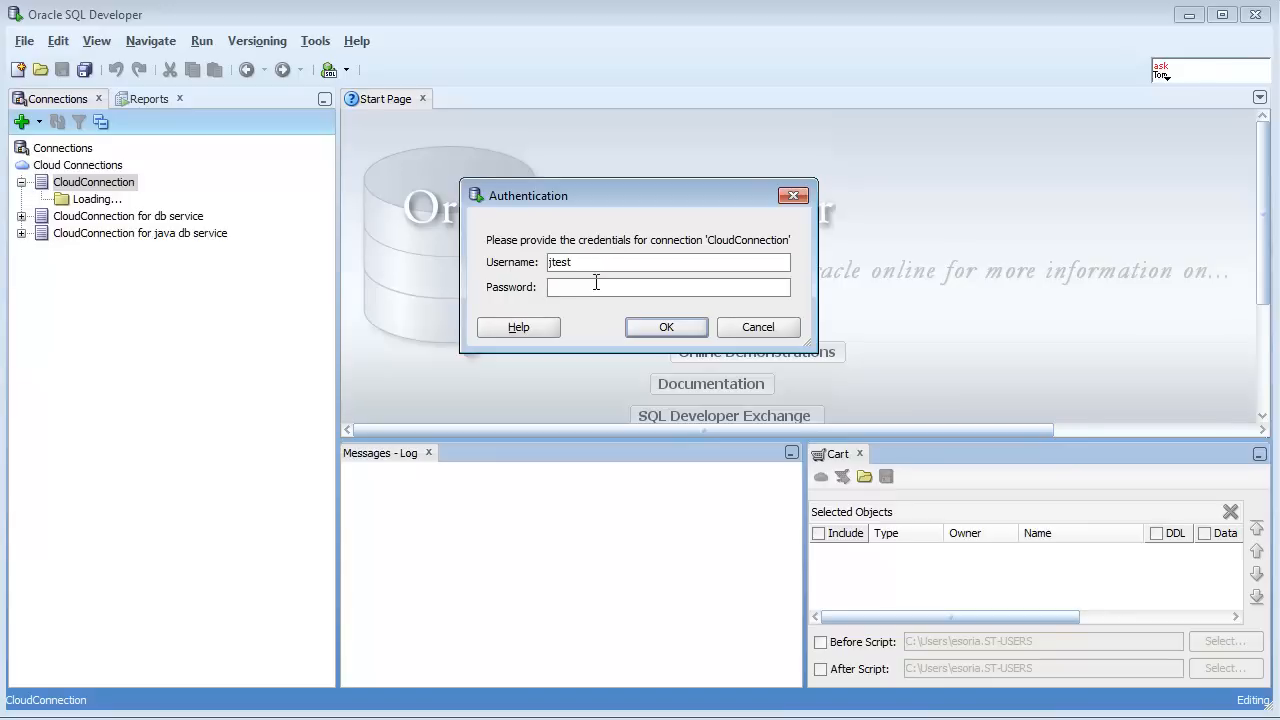
- Log in to CloudConnection with its password and expand the connection's object tree
type("•")
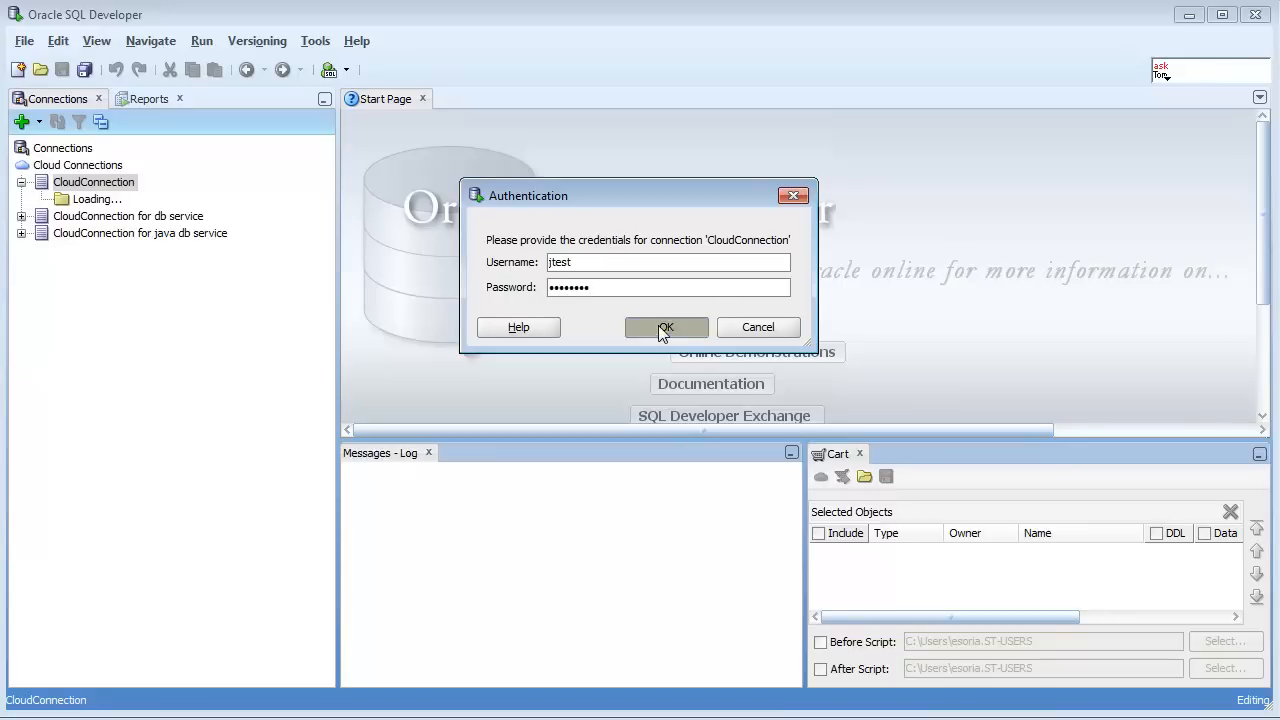
left_click(666, 327)
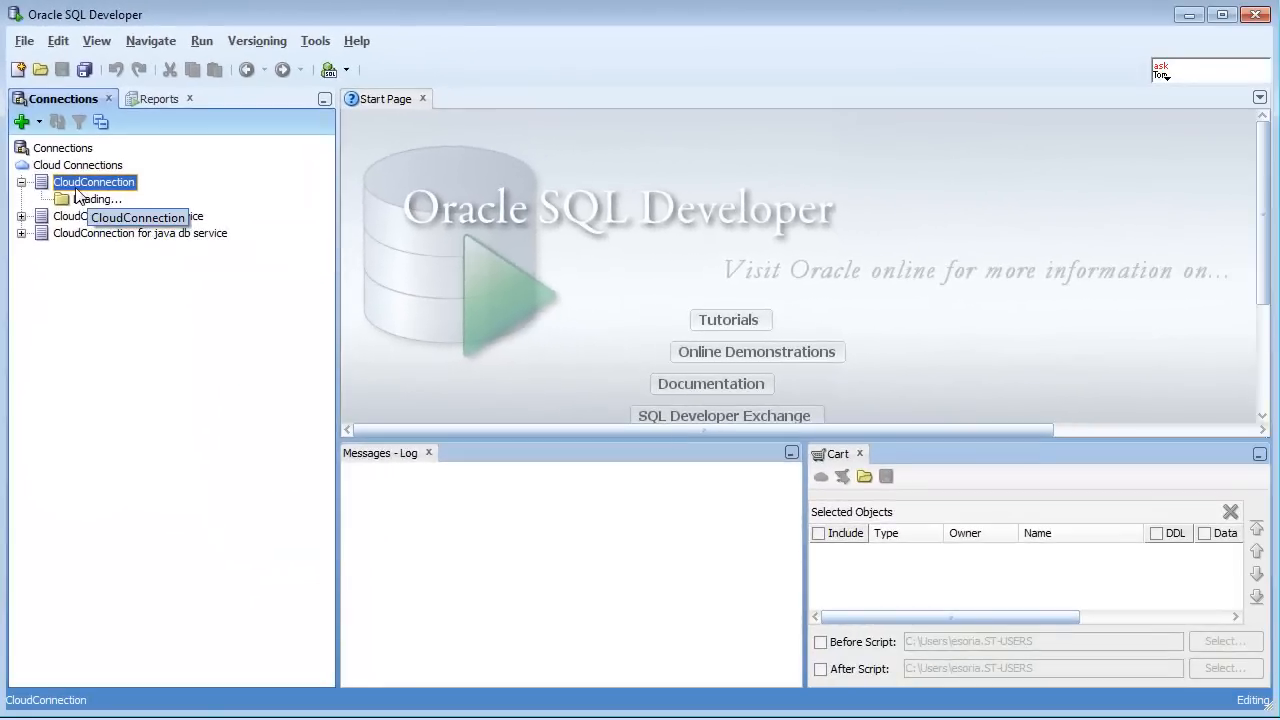
left_click(22, 182)
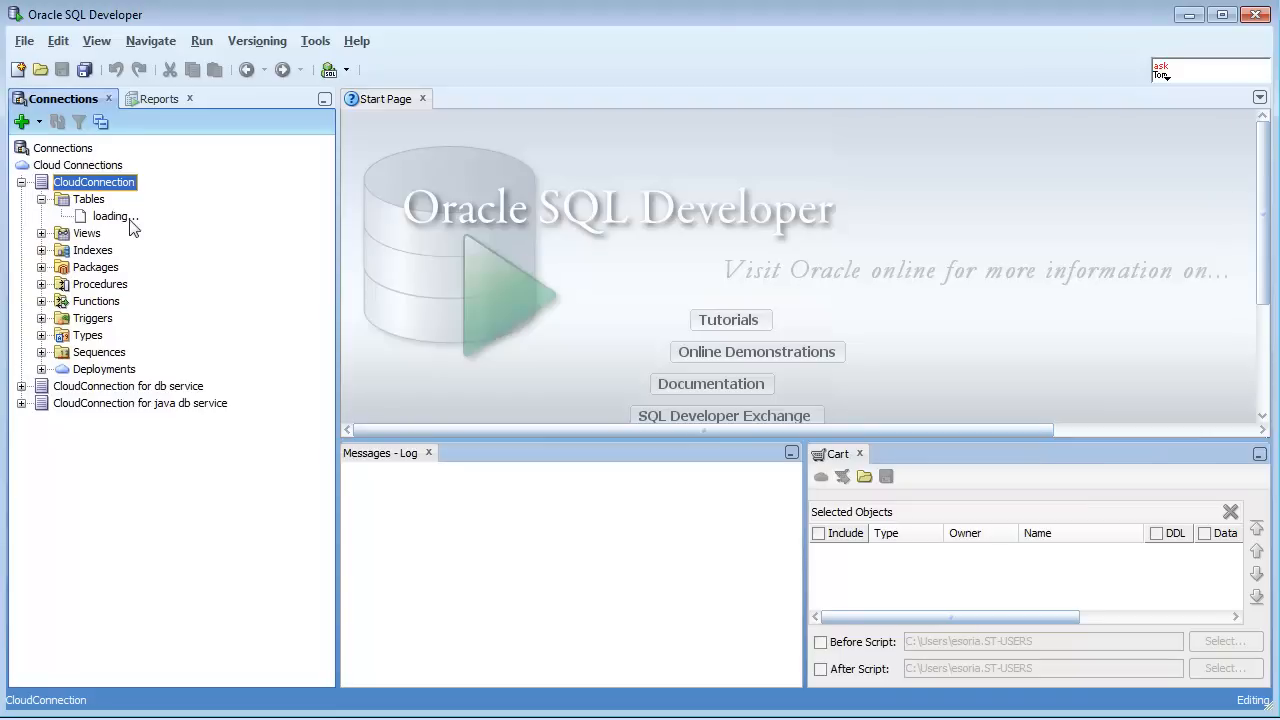
- Expand CloudConnection's Tables, view its context menu, and open JOHNNY_TABLE's columns
left_click(42, 199)
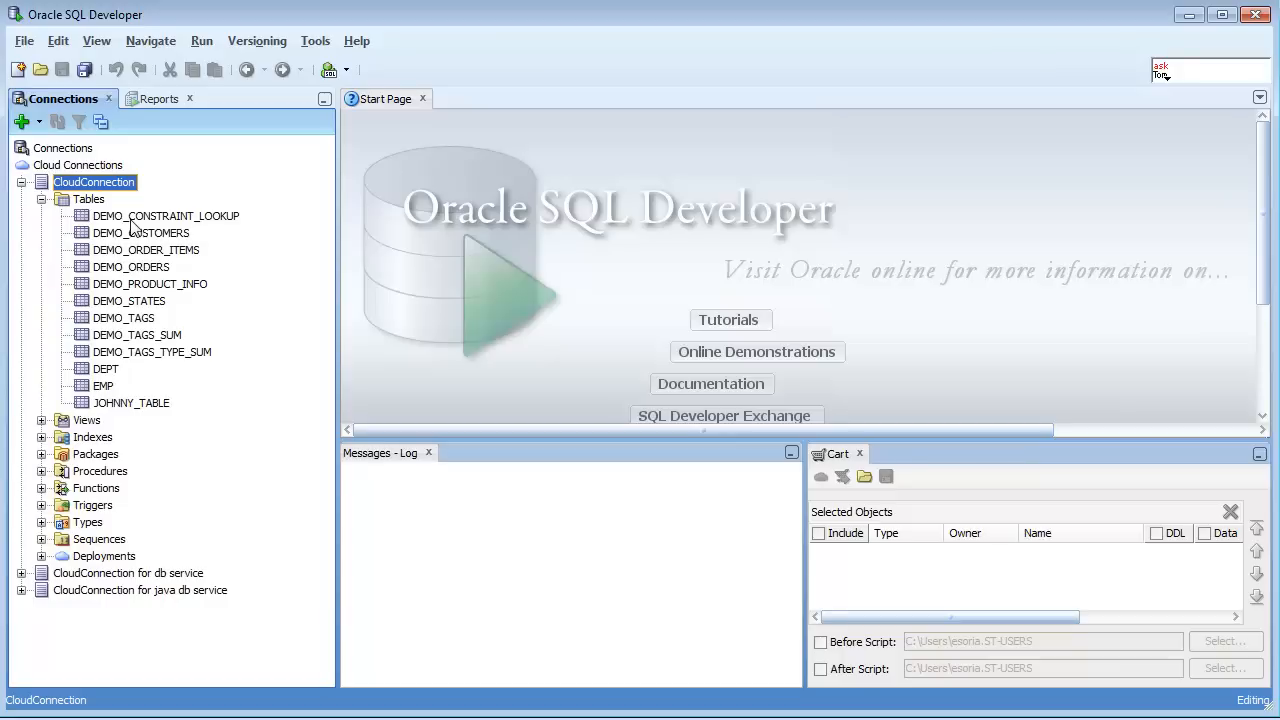
mouse_move(122, 398)
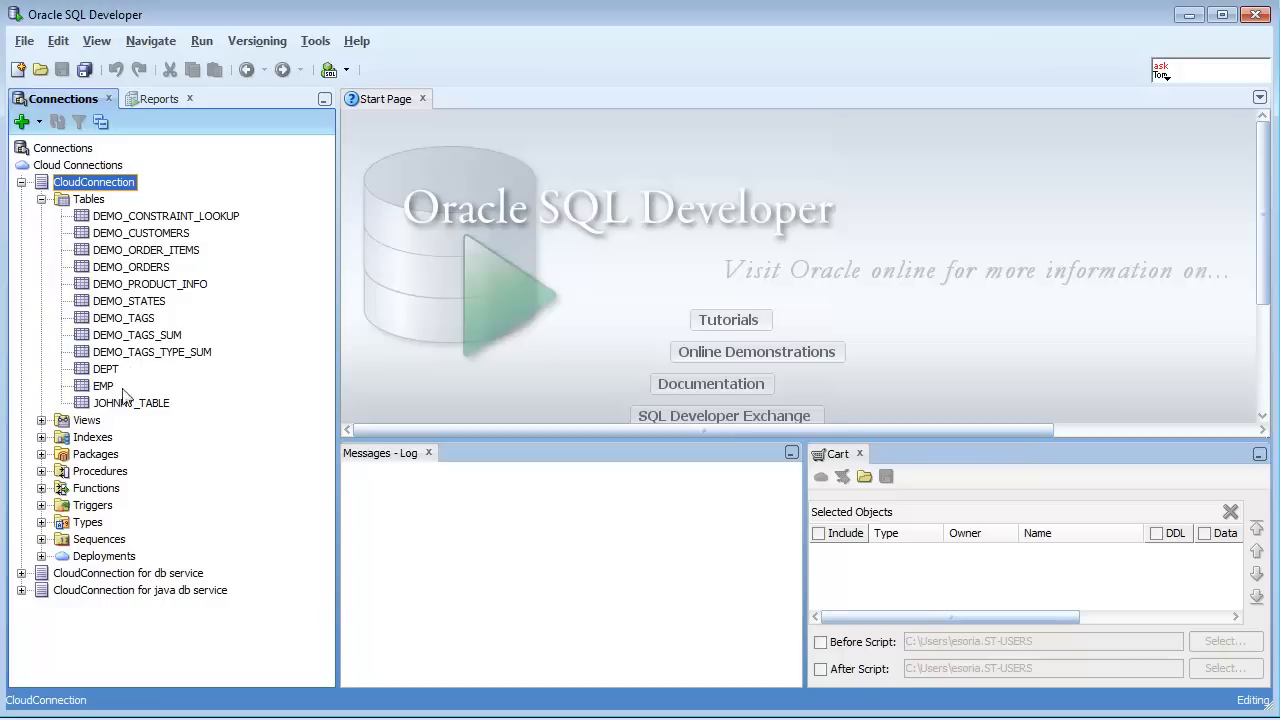
right_click(94, 182)
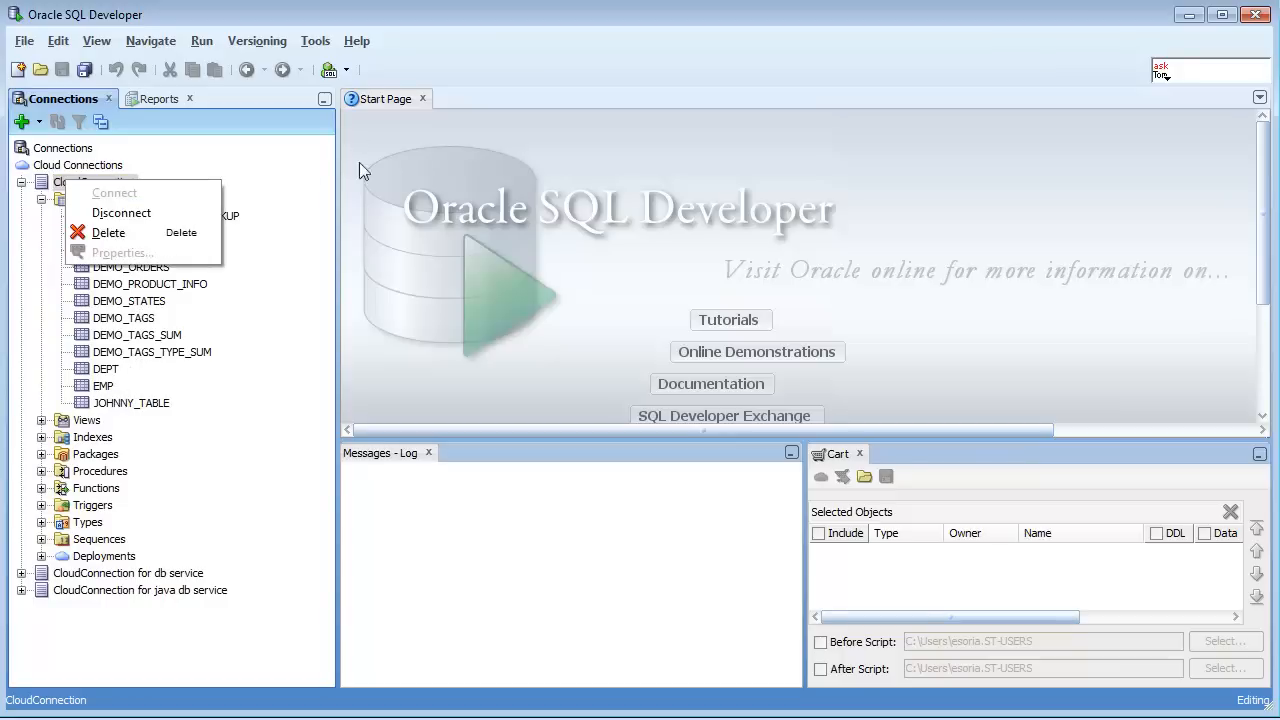
double_click(130, 403)
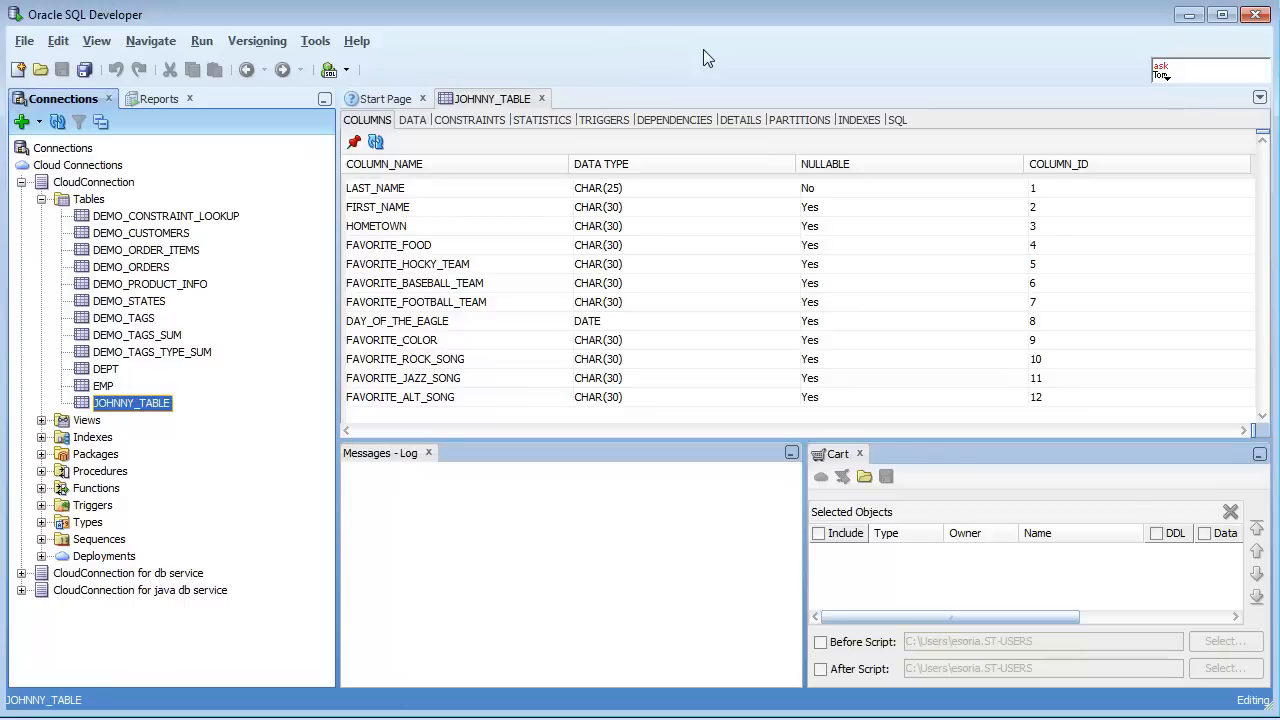
mouse_move(708, 250)
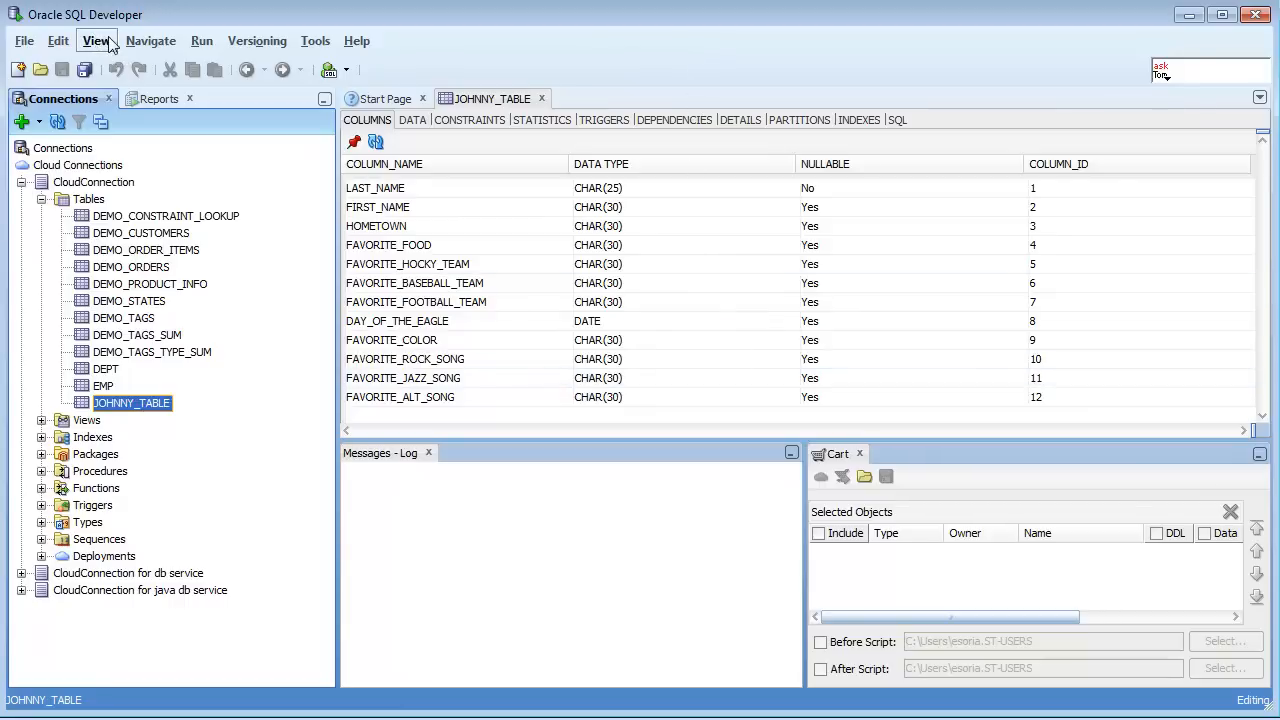
- Open the View menu to reach the Cart panel option
left_click(96, 40)
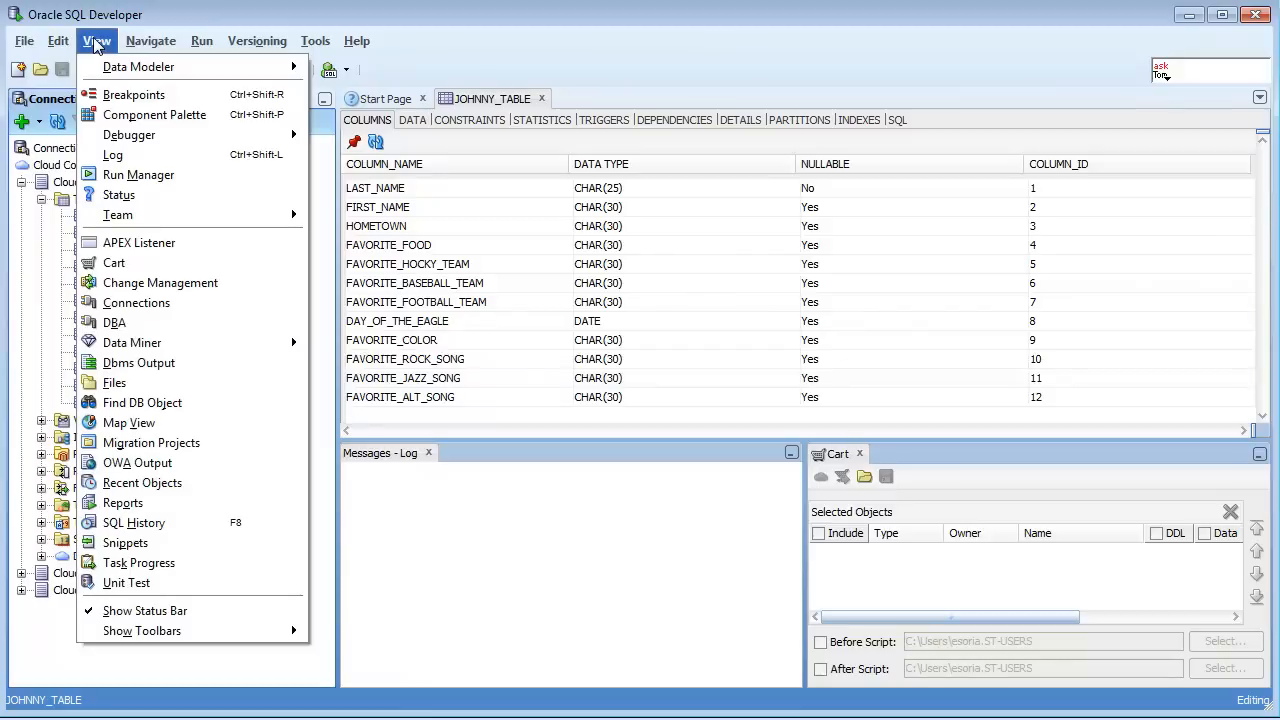
mouse_move(138, 66)
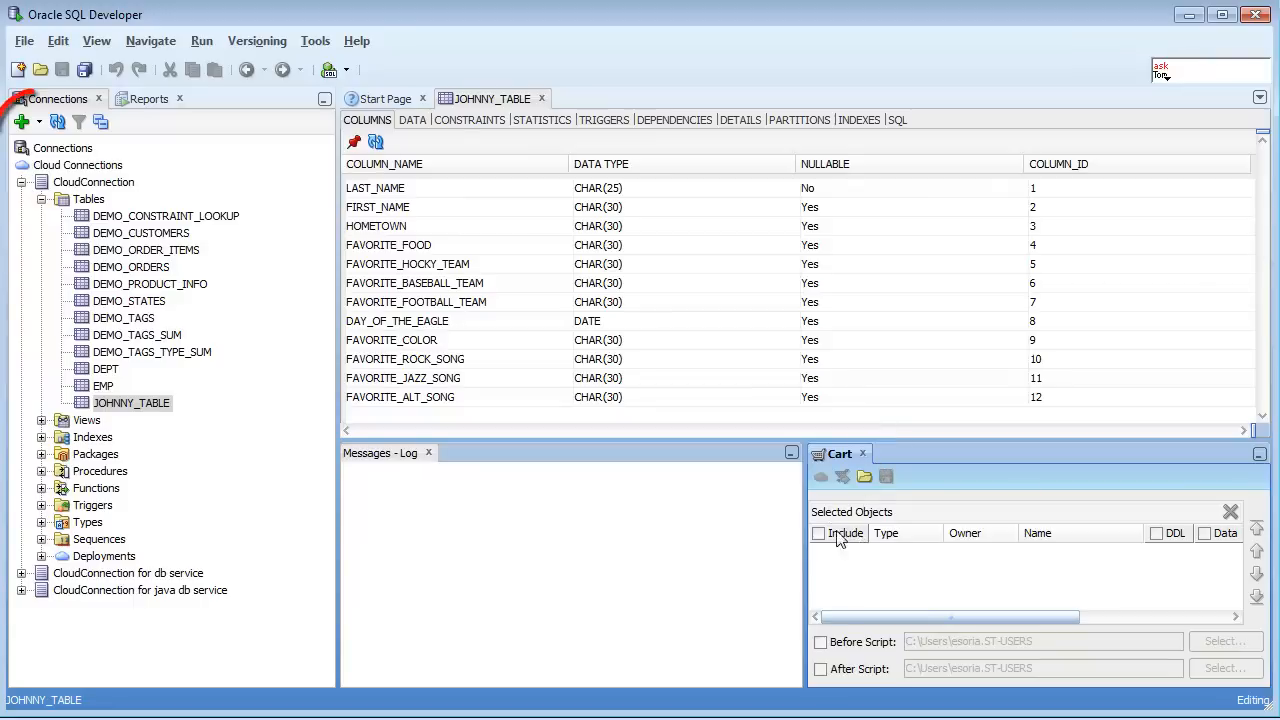
mouse_move(22, 120)
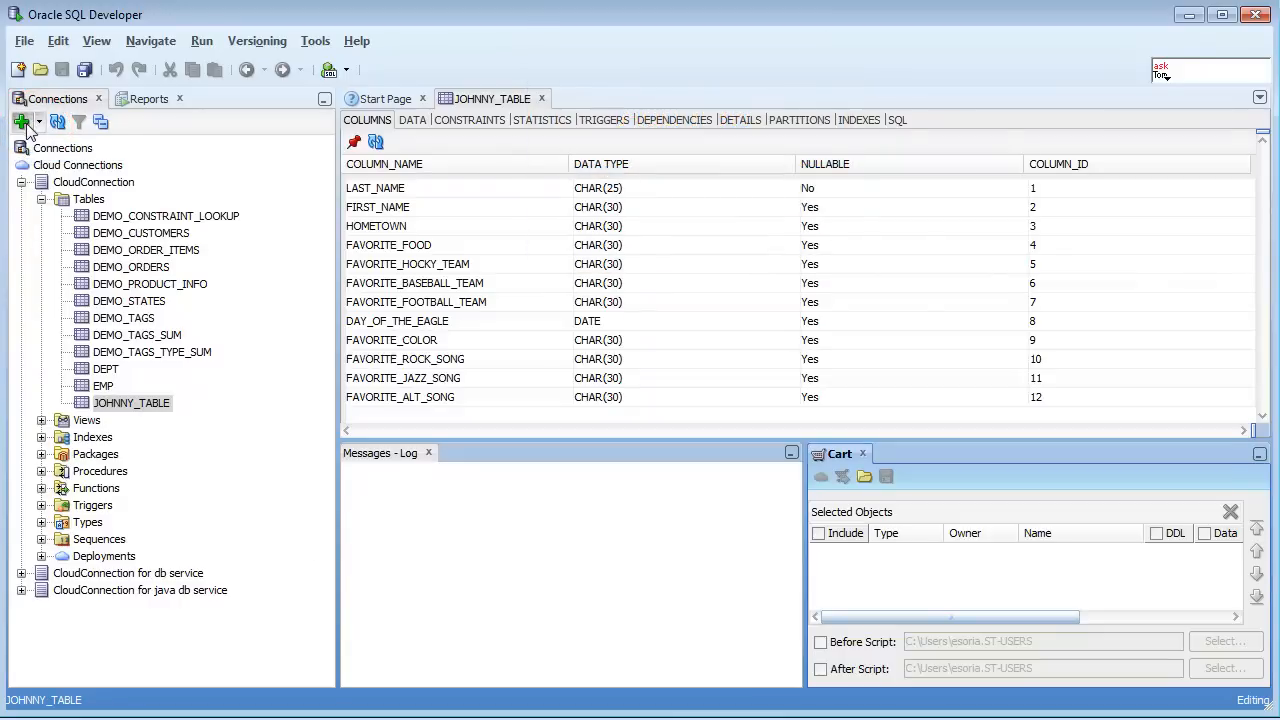
left_click(22, 121)
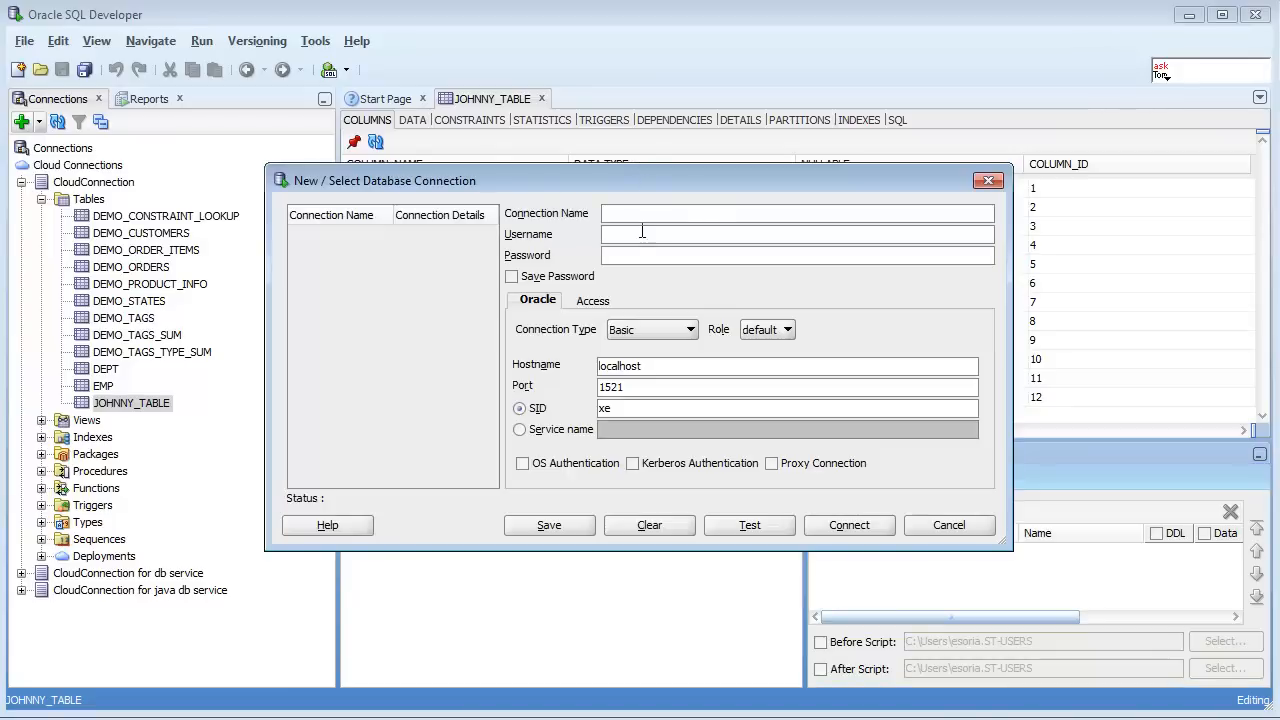
mouse_move(702, 240)
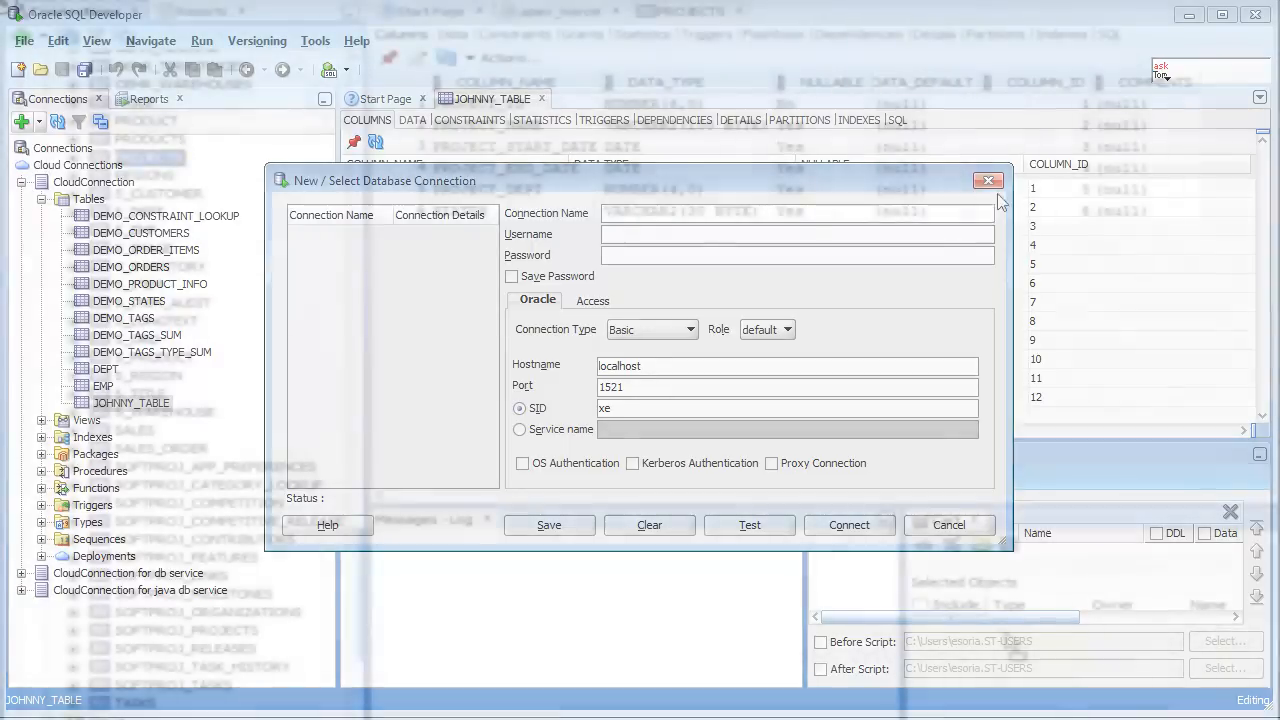
left_click(989, 181)
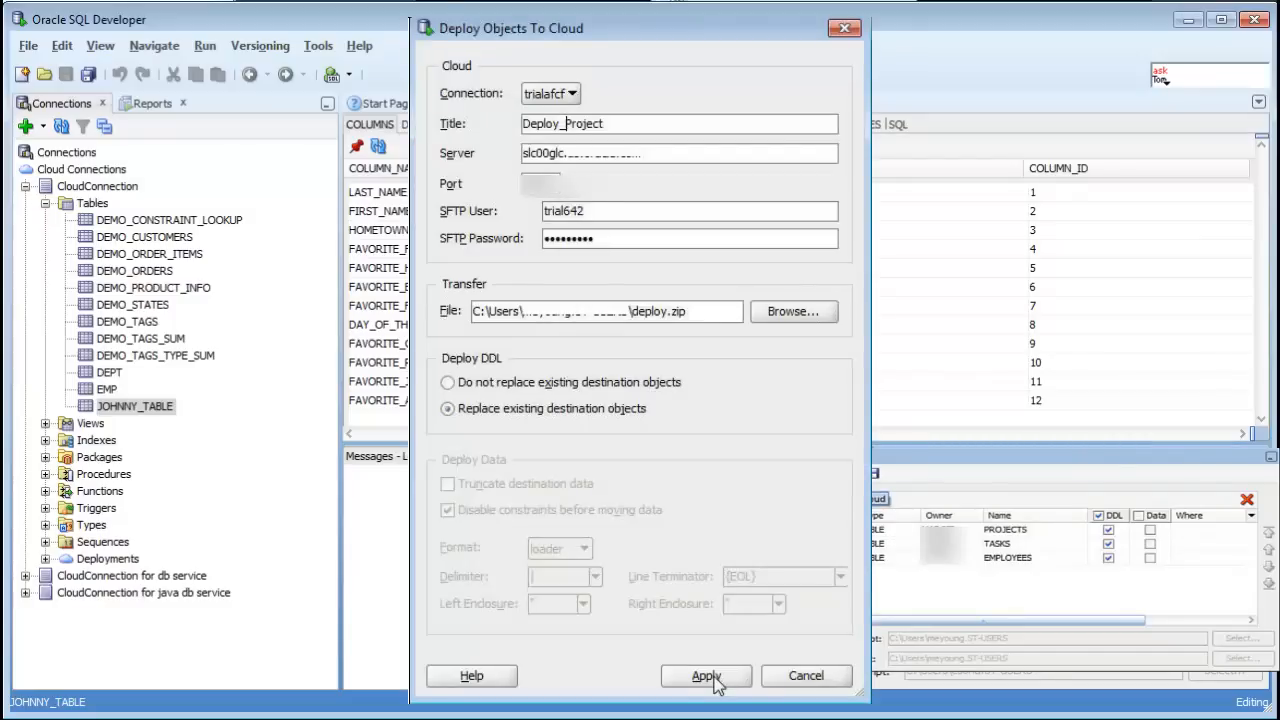
- Apply the Deploy_Project cloud deployment, replacing existing destination objects
left_click(705, 675)
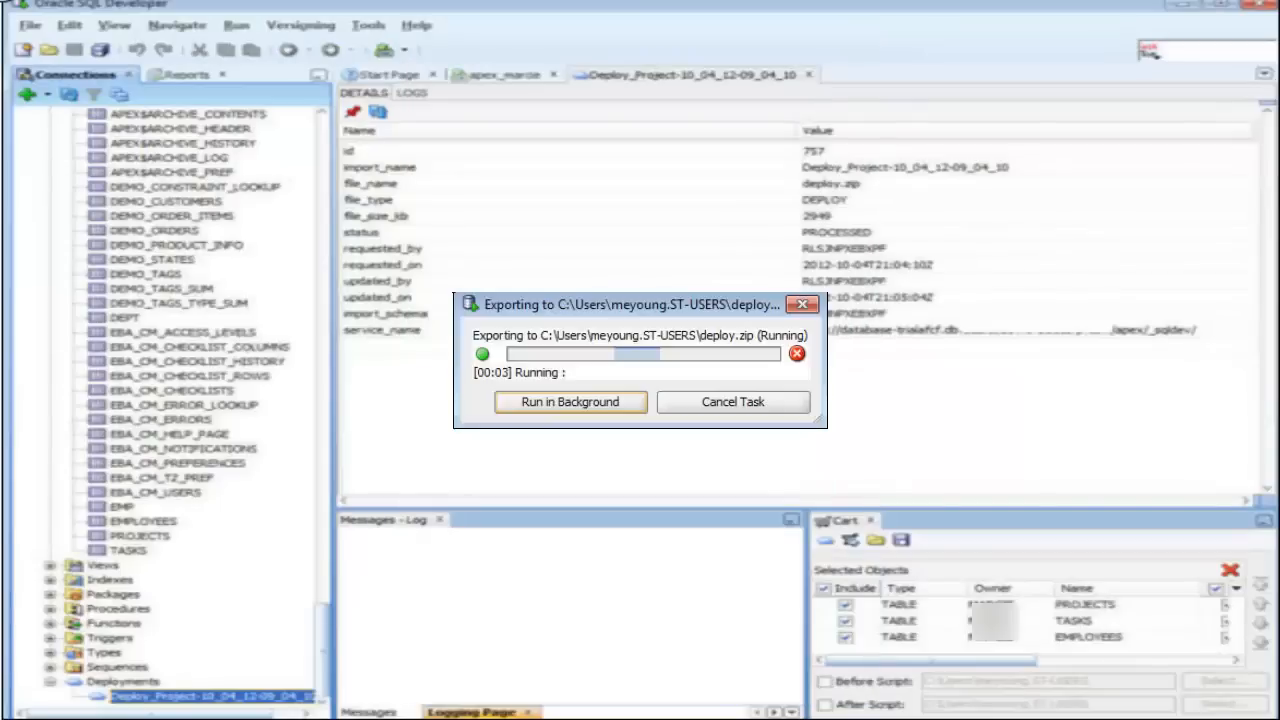